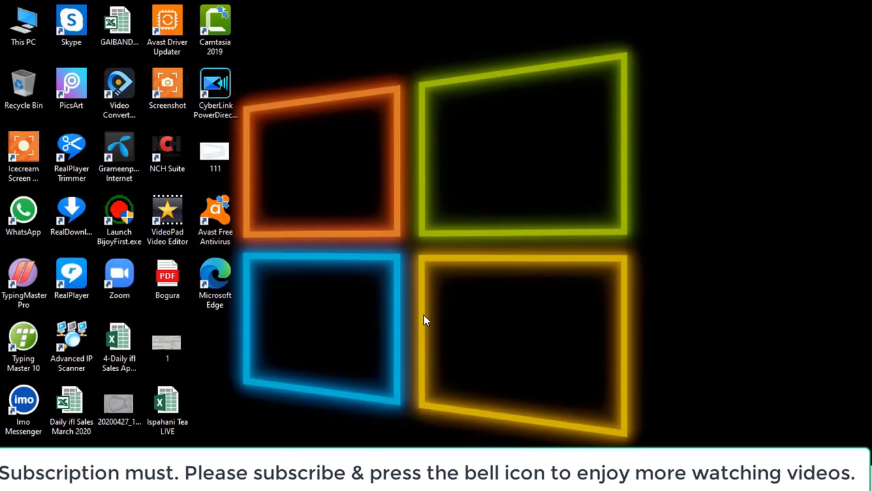
mouse_move(416, 309)
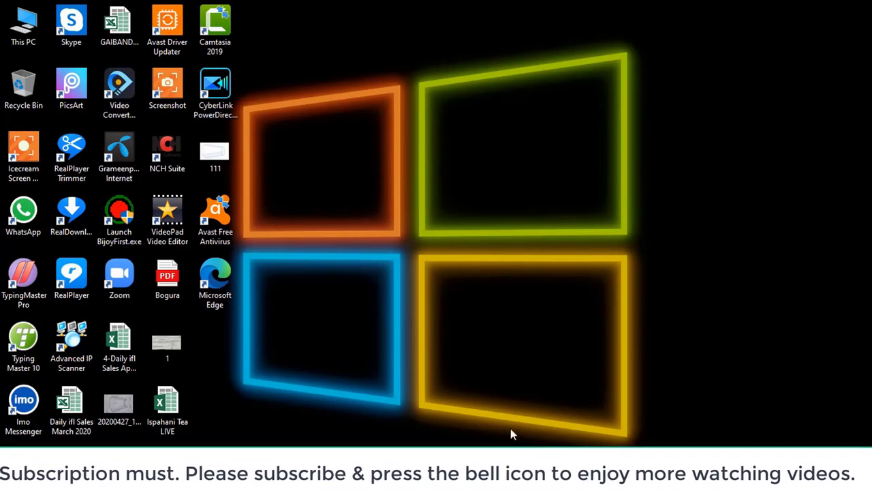
mouse_move(509, 435)
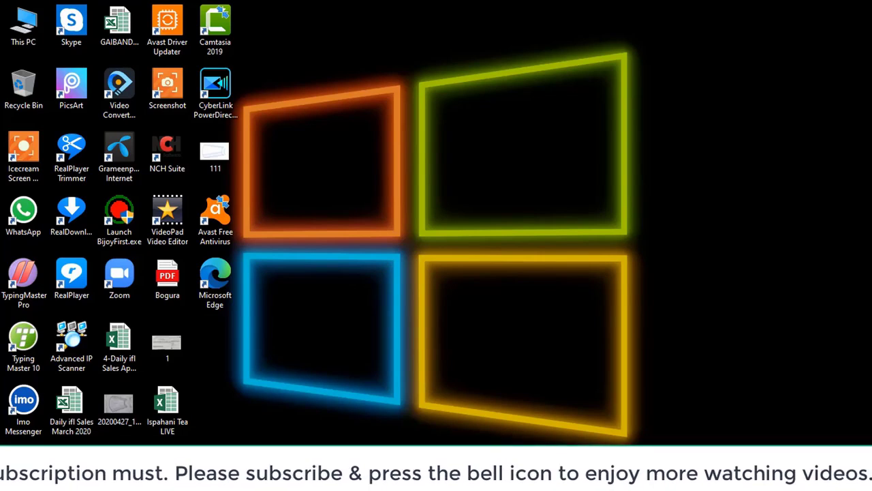
mouse_move(501, 314)
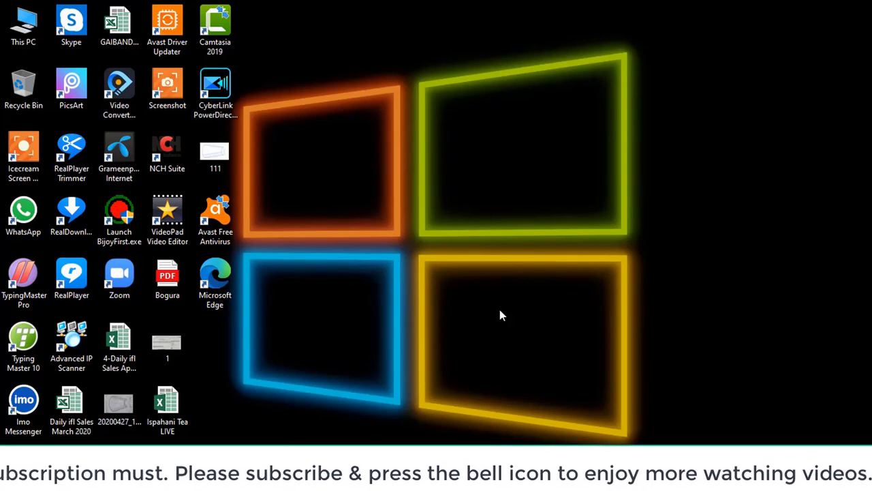
mouse_move(391, 299)
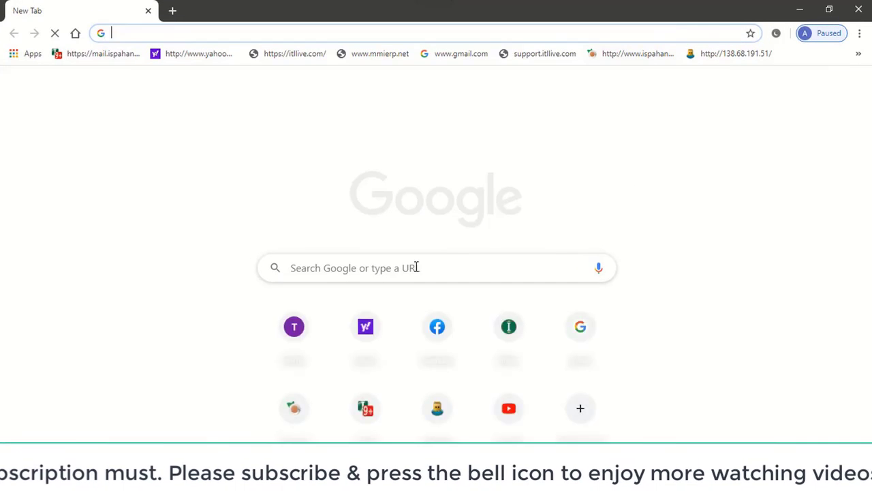
Step: Go to gmail.com, pick the first saved account, and sign in with its password
left_click(580, 327)
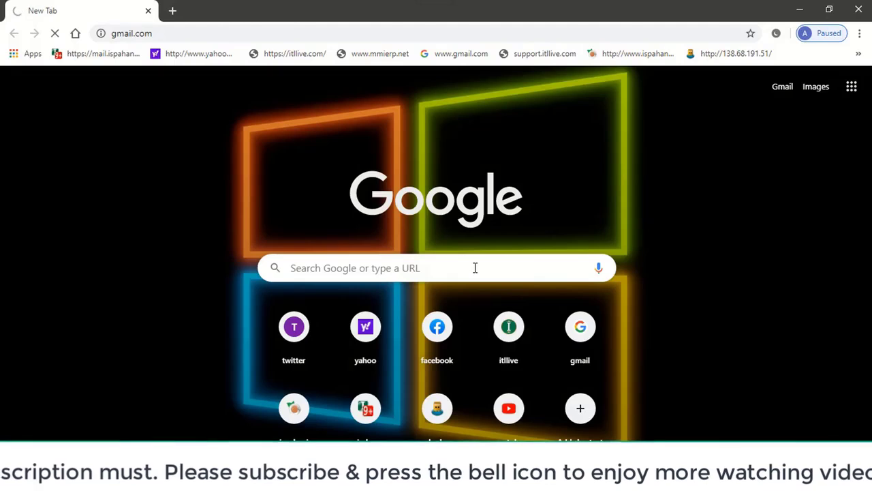
left_click(580, 326)
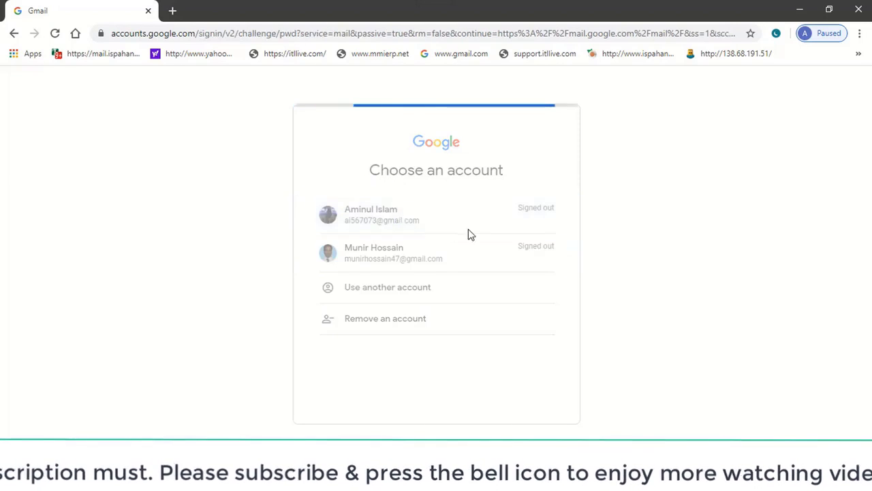
left_click(371, 214)
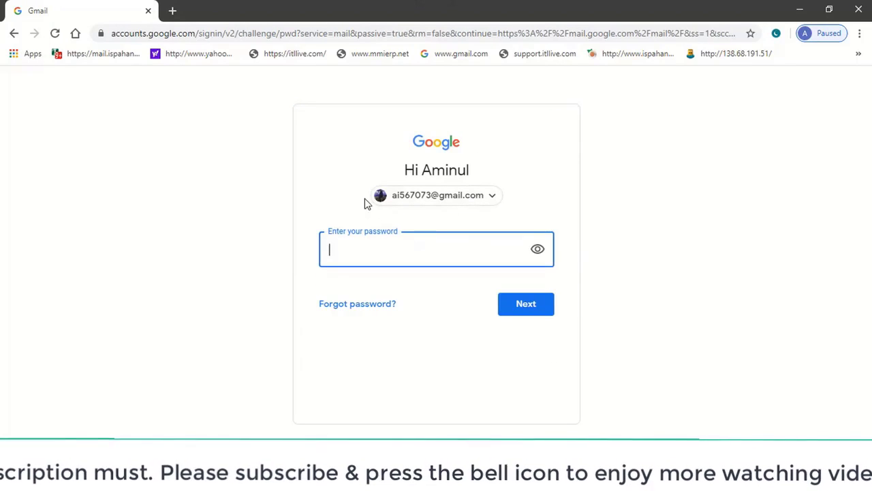
type("••••")
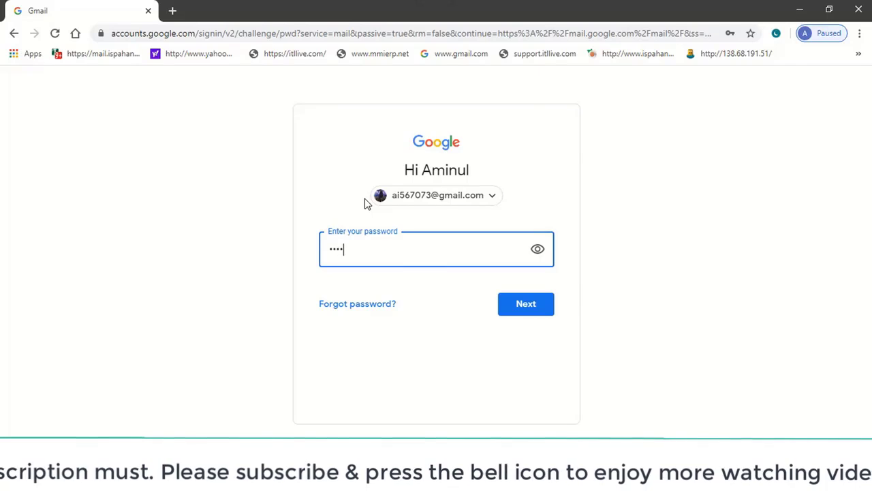
type("••")
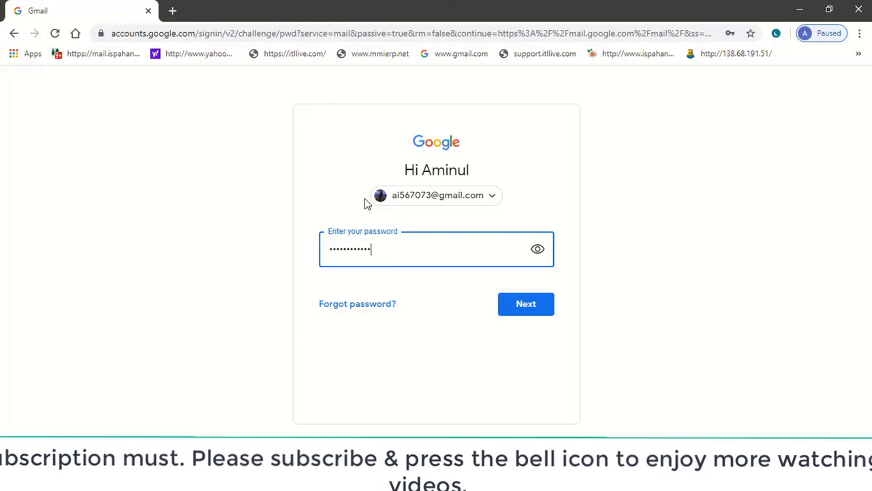
left_click(525, 304)
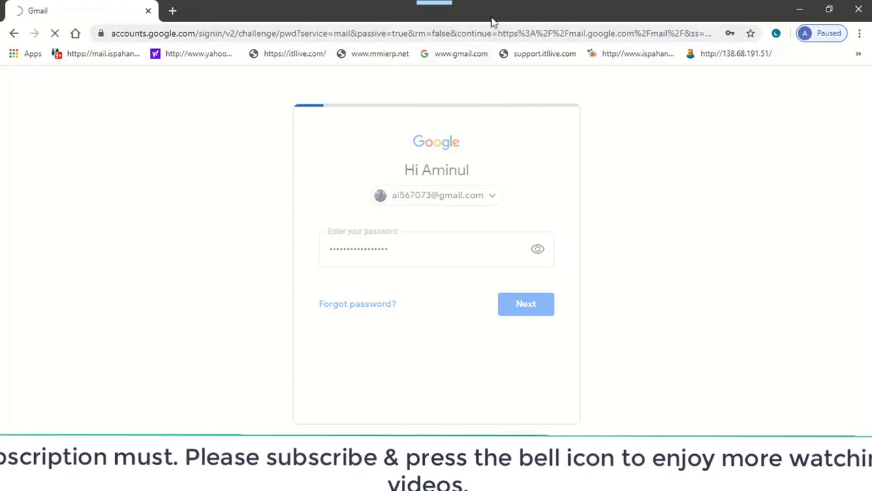
left_click(526, 304)
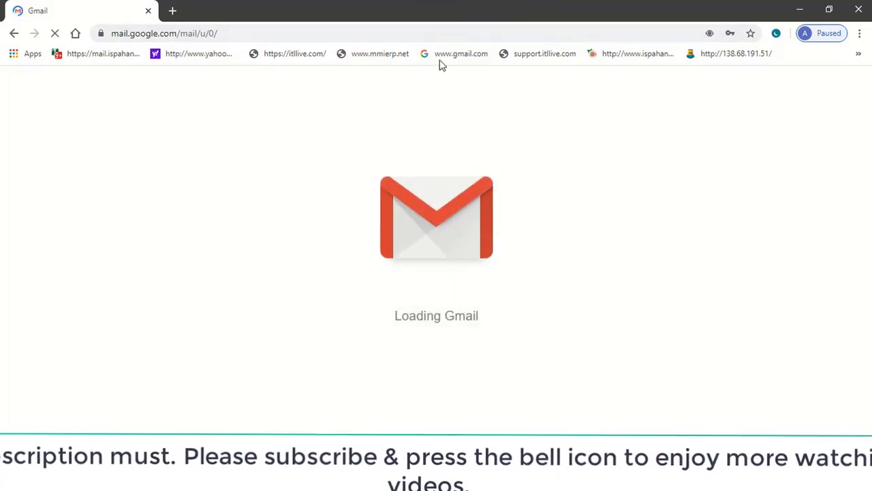
mouse_move(94, 52)
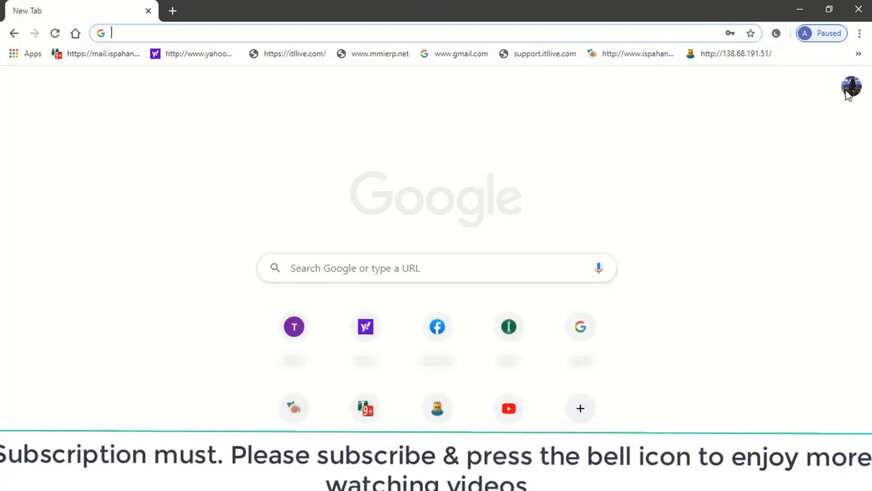
mouse_move(851, 87)
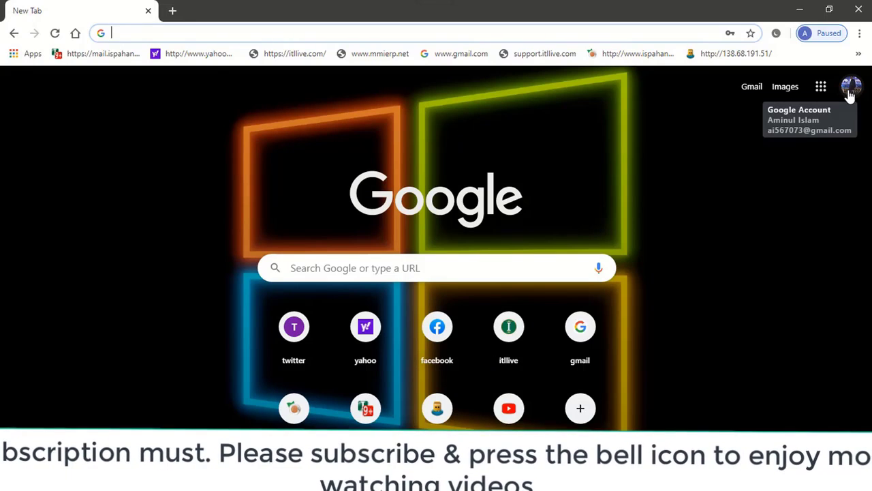
Step: Open Manage your Google Account from the profile menu and scroll through the Home page
left_click(854, 86)
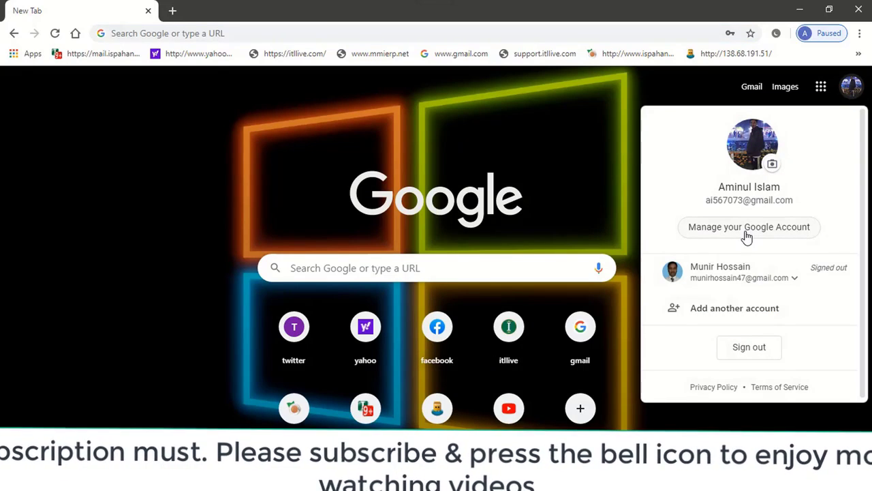
left_click(749, 227)
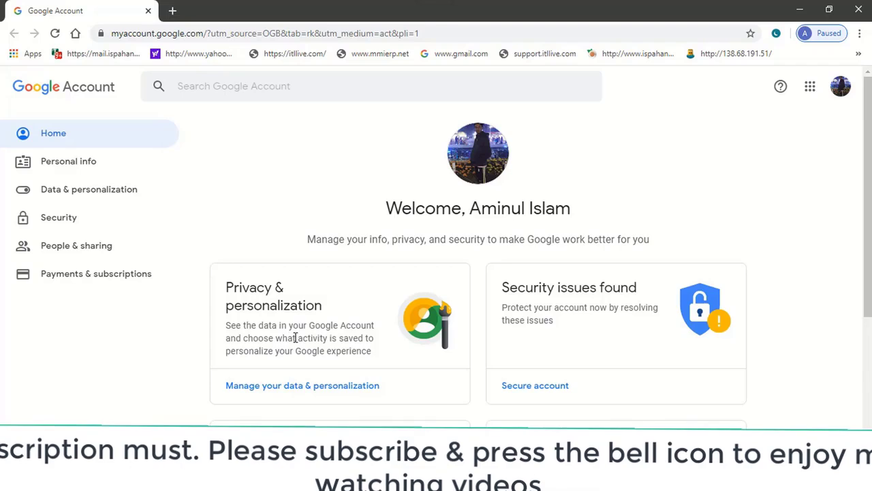
scroll("down", 3)
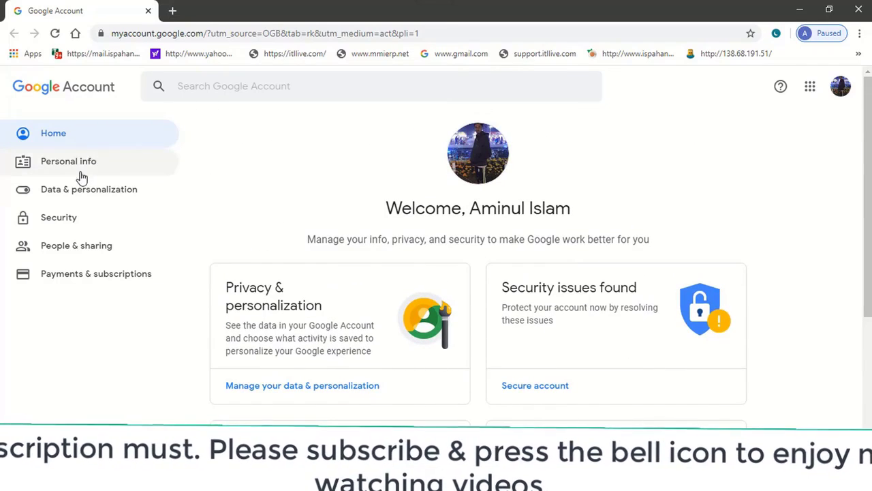
scroll("down", 3)
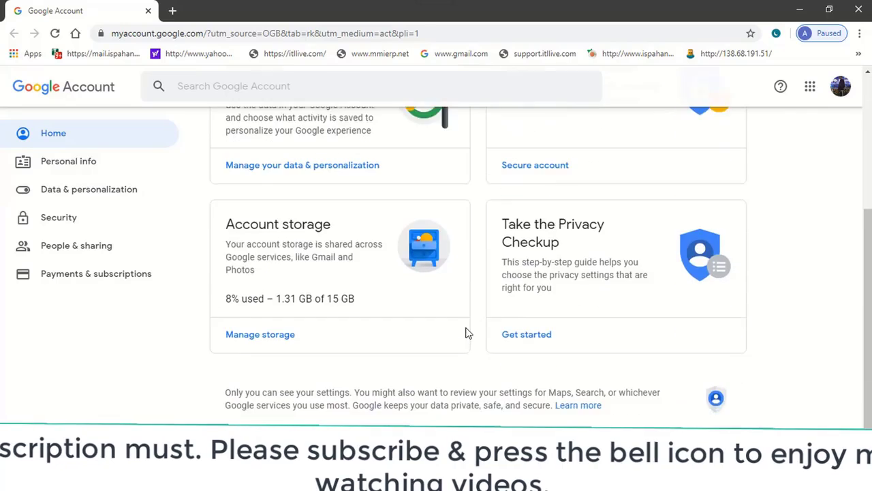
scroll("up", 3)
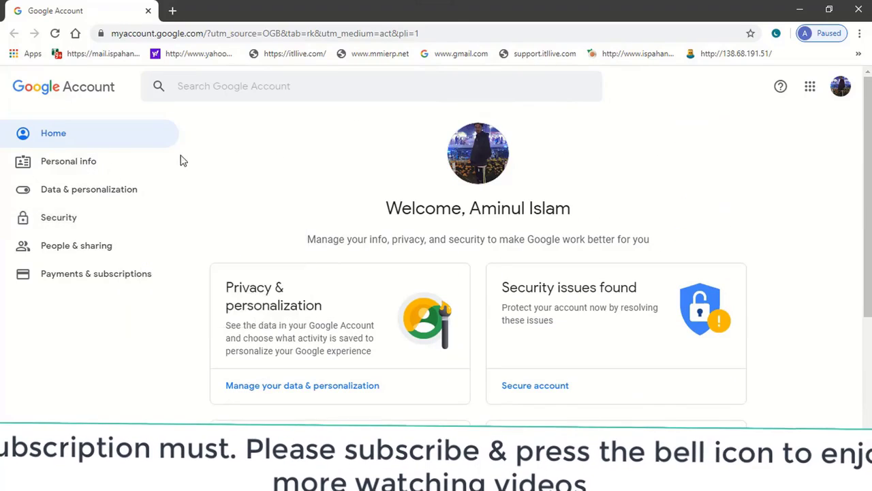
Step: Open Personal info and re-enter the current password on the verification prompt
left_click(68, 160)
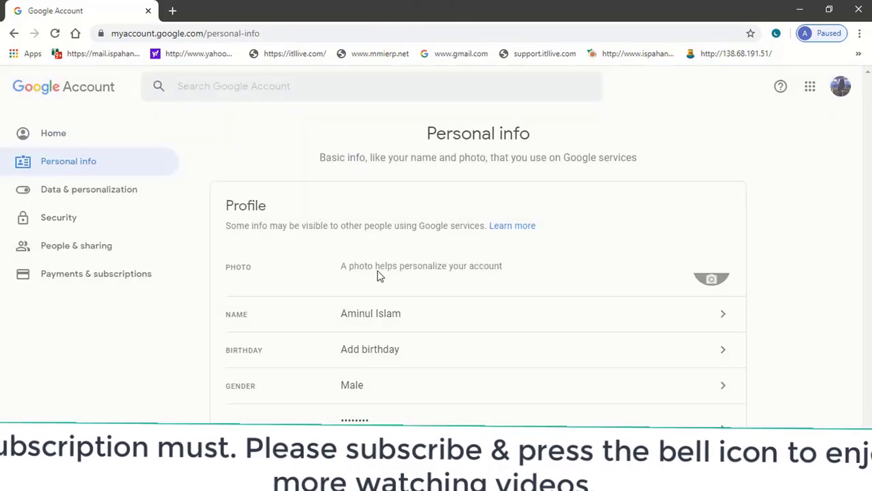
scroll("down", 3)
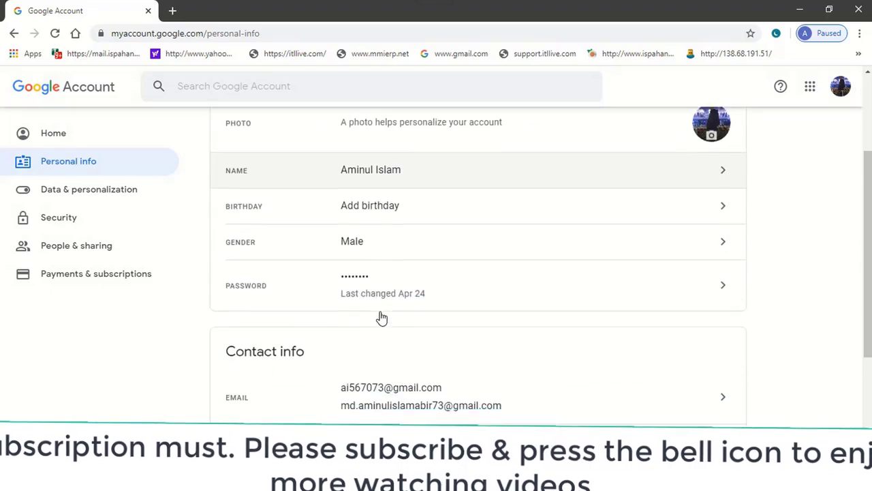
scroll("down", 3)
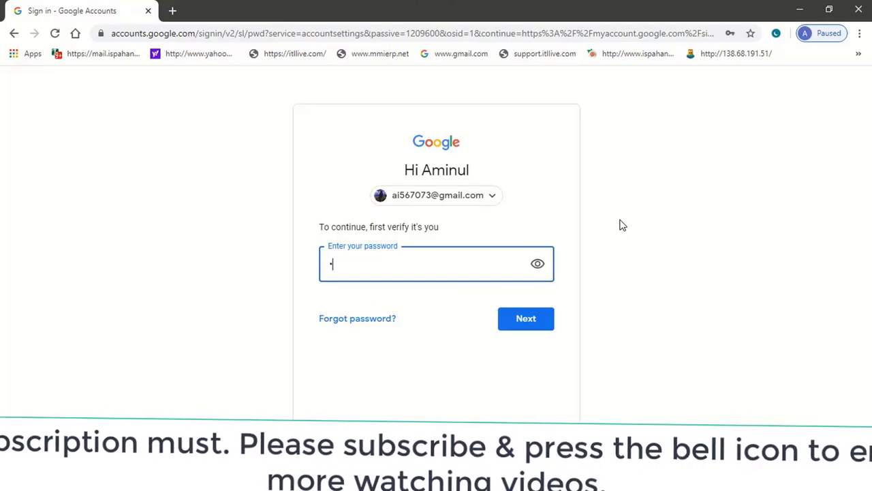
type("••••")
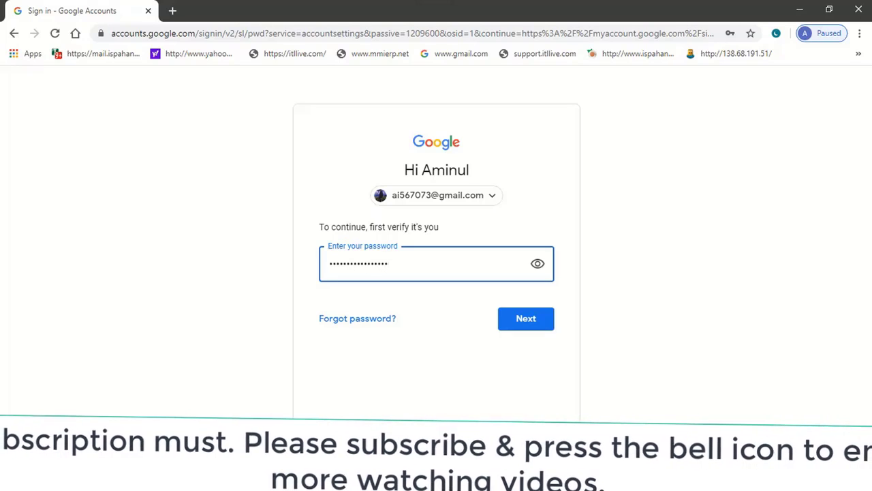
left_click(526, 318)
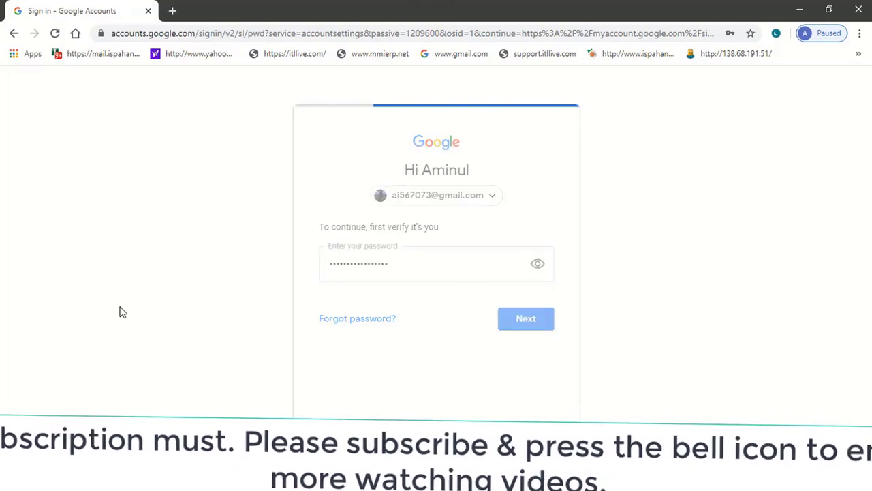
Step: Text a 6-digit verification code to the phone, then open a new browser tab
left_click(526, 318)
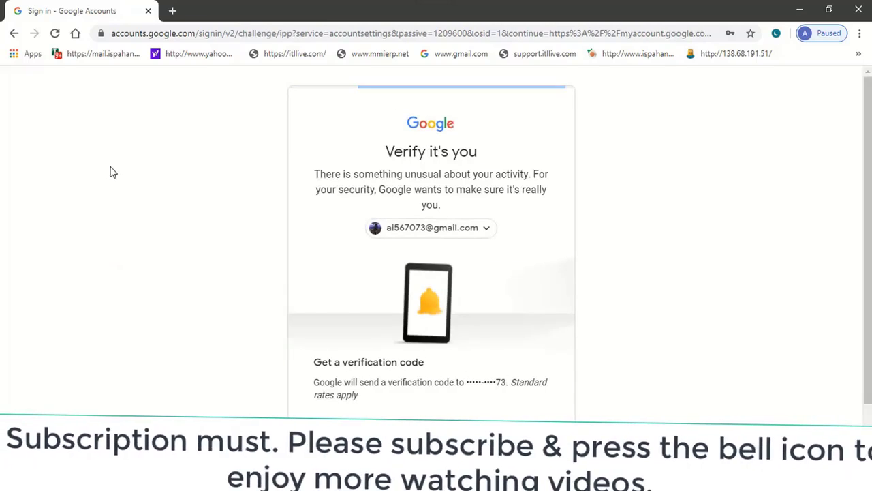
scroll("down", 3)
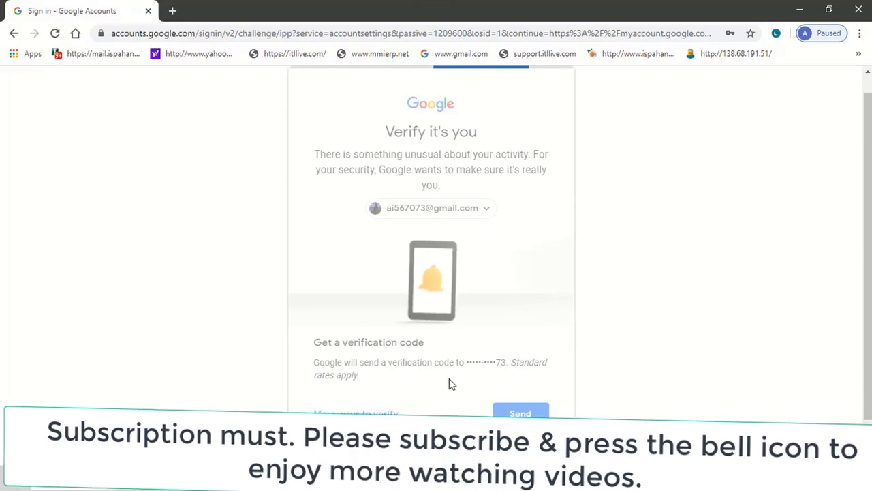
left_click(522, 413)
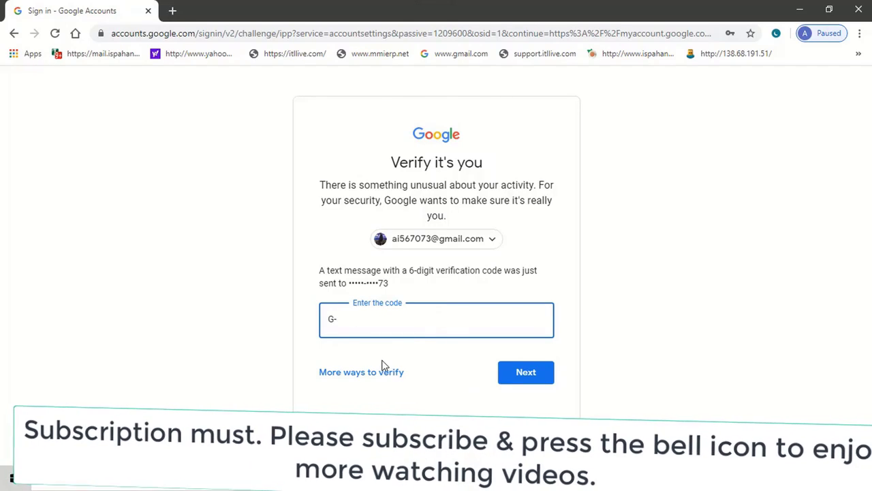
mouse_move(426, 376)
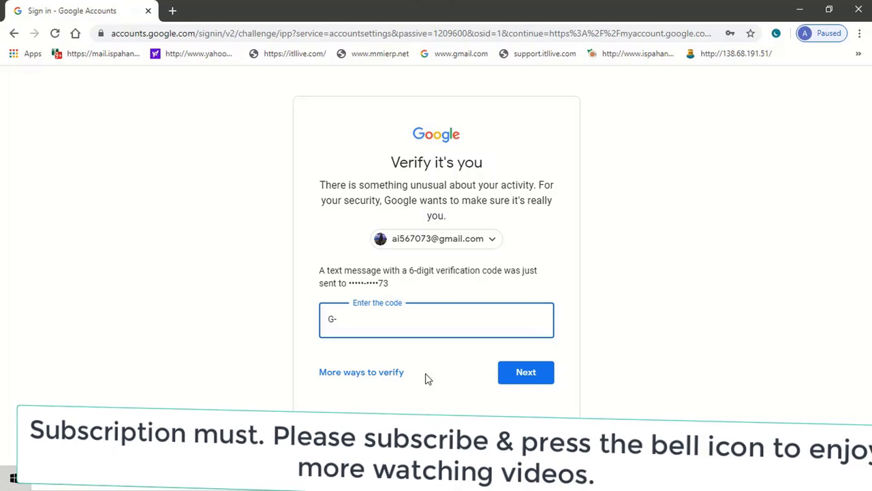
mouse_move(175, 11)
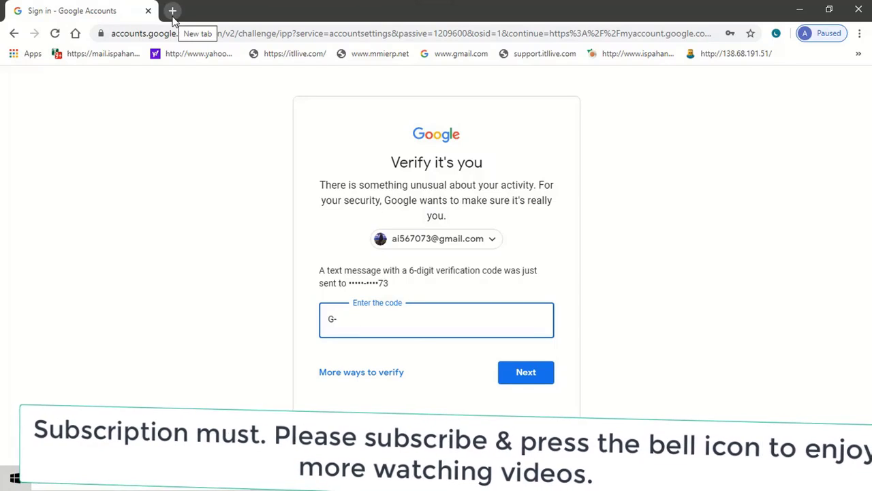
left_click(173, 11)
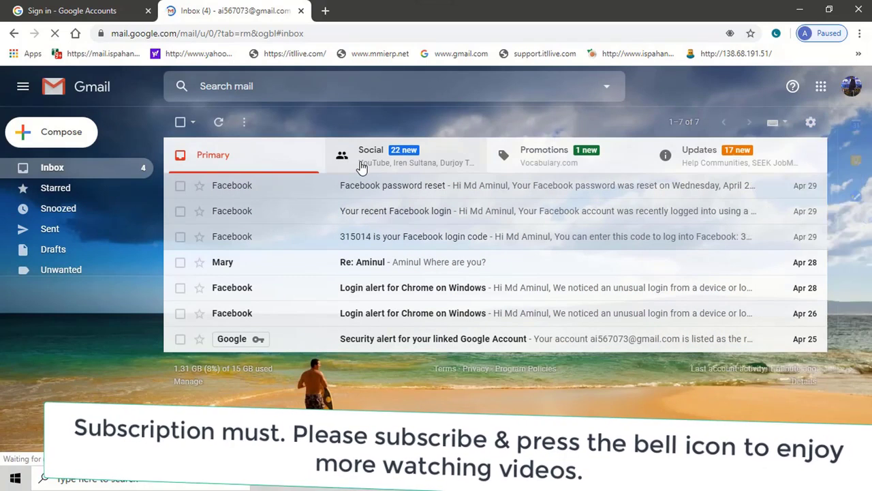
Step: View Gmail's Social messages, then return to the Sign in tab's code field
left_click(370, 155)
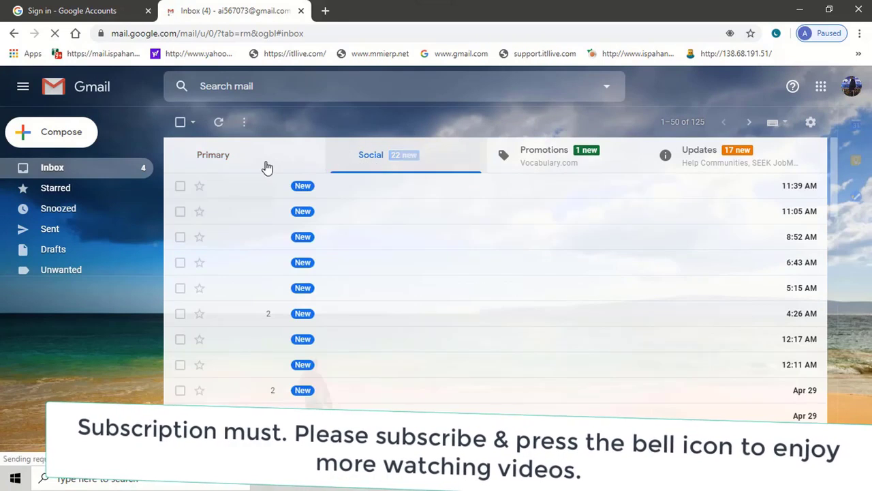
left_click(213, 155)
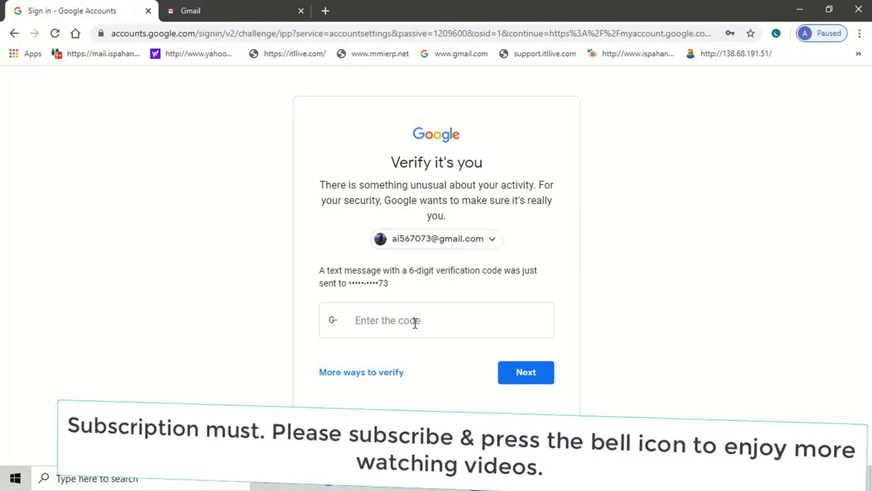
left_click(211, 11)
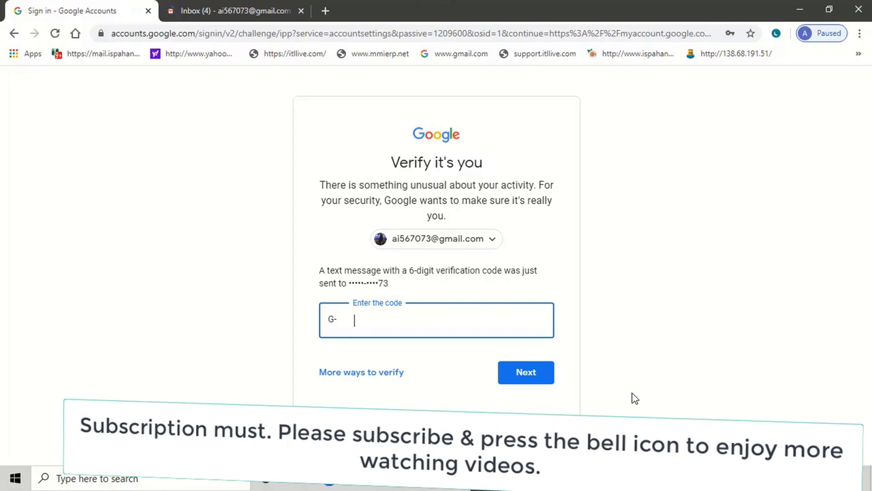
Step: Enter the texted 6-digit code and submit it to finish verification
type("9")
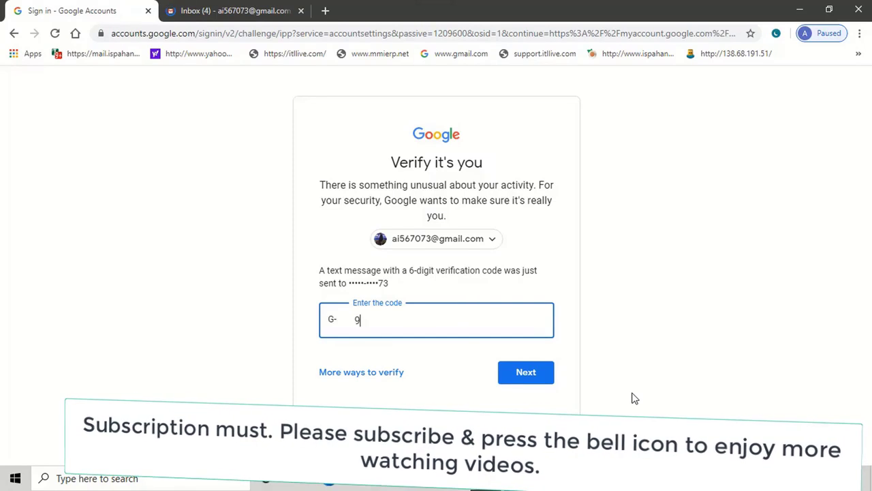
type("201")
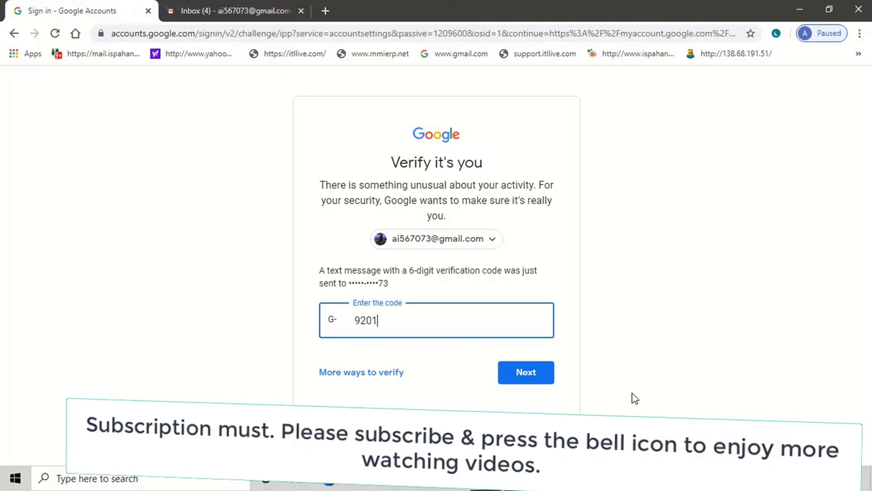
left_click(526, 372)
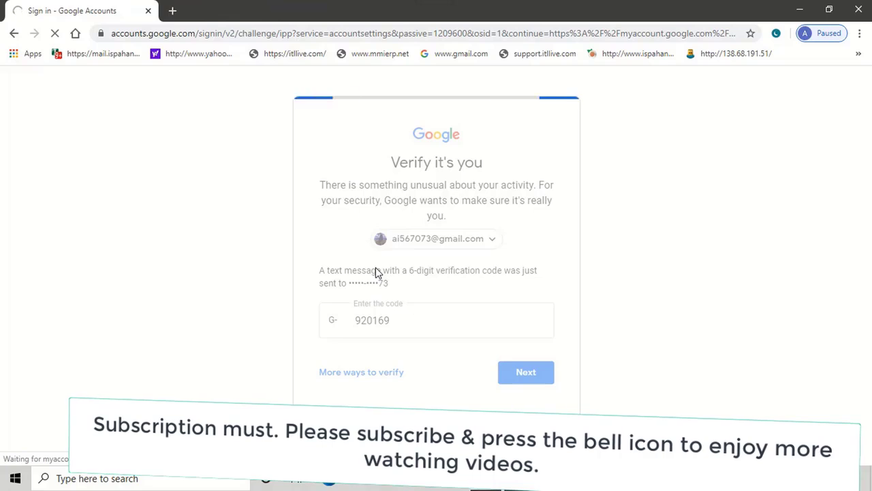
left_click(526, 373)
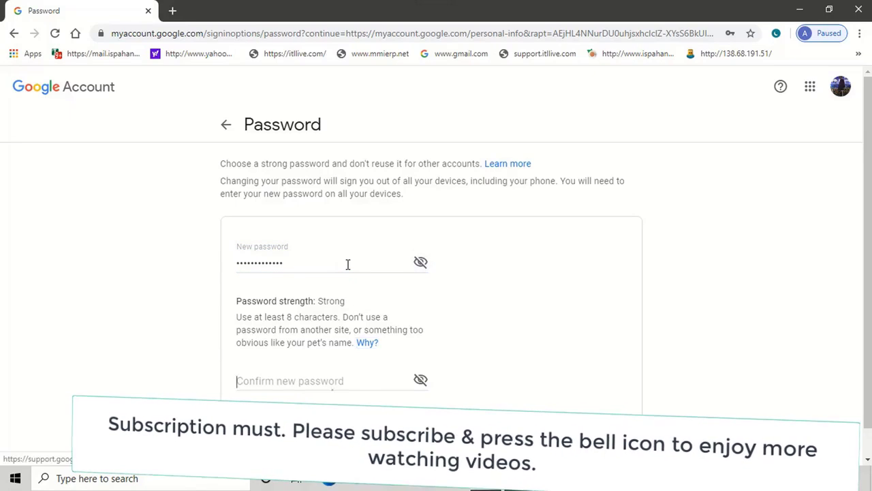
Step: Confirm the new password, change it, and decline Chrome's offer to save it
type("••••")
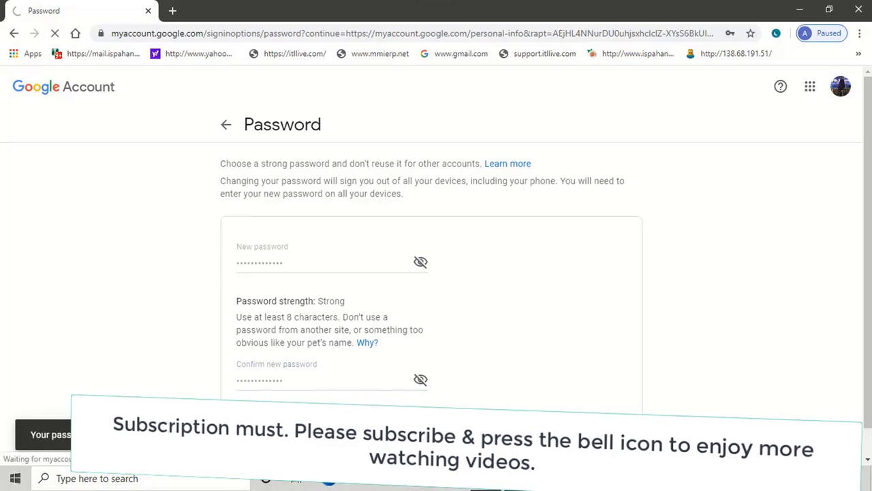
left_click(226, 124)
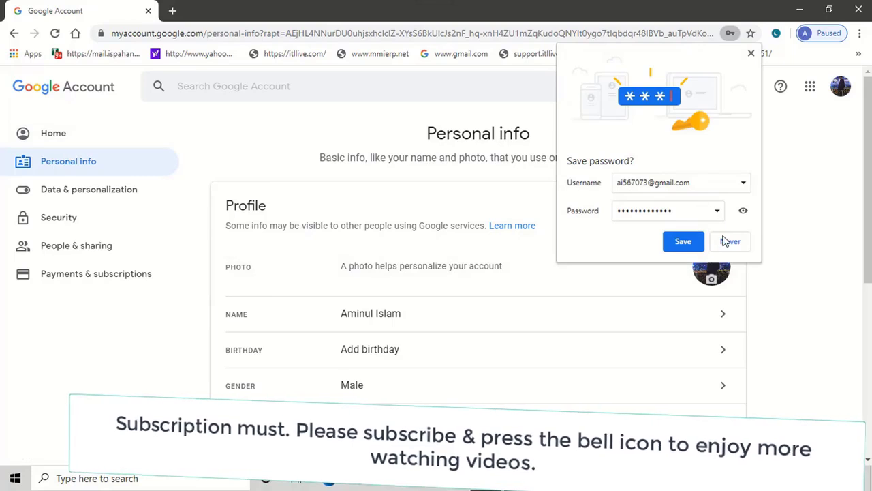
left_click(730, 241)
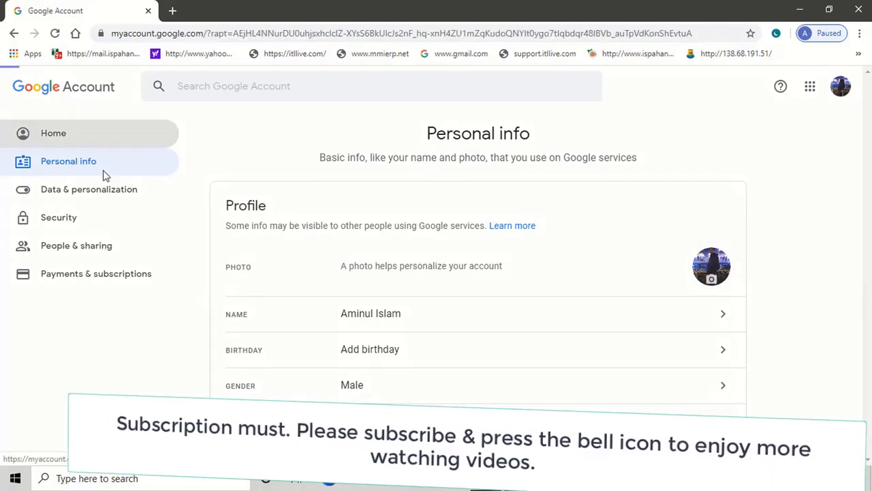
Step: Go to account Home and open Secure account on the Security issues card
left_click(53, 133)
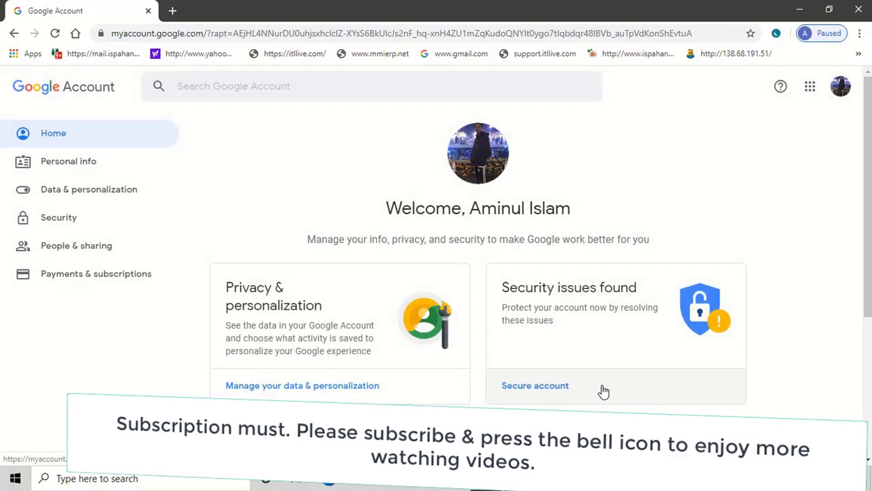
left_click(535, 385)
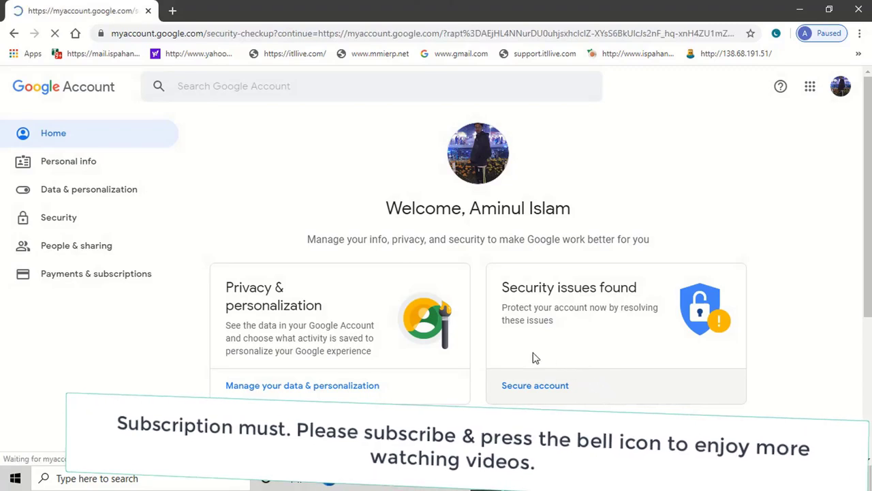
left_click(535, 385)
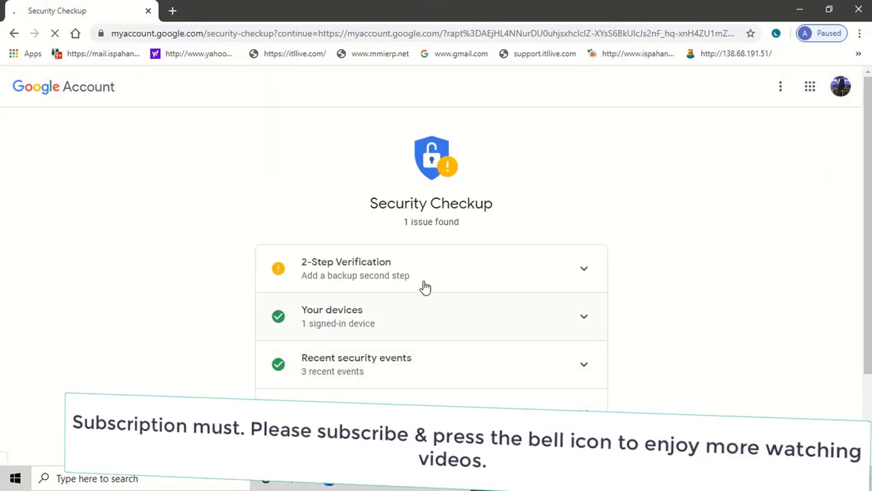